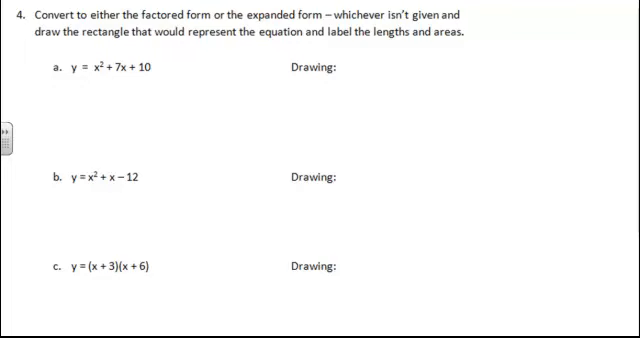
Sketch part a's crossed factoring diagram and note the factors 2 and 5.
left_click_drag(238, 98, 204, 62)
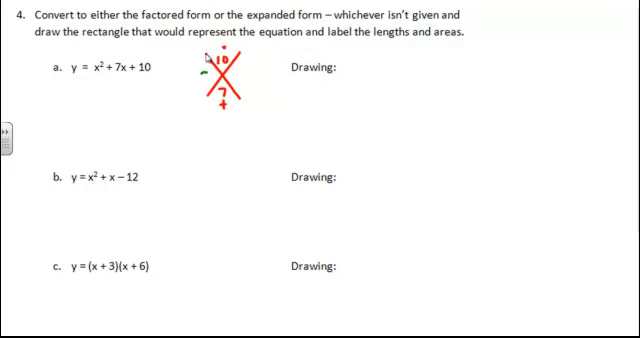
type("2 5")
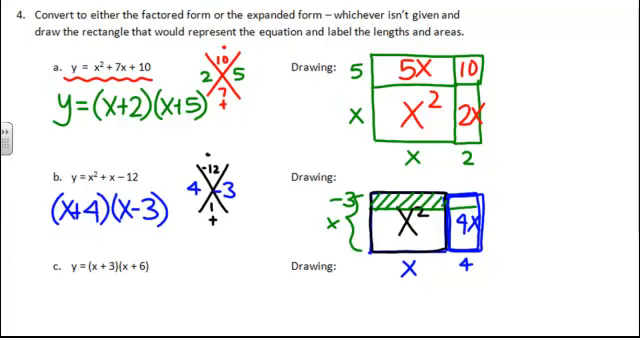
Label the remaining strip of part b's rectangle as -3x.
type("-3x")
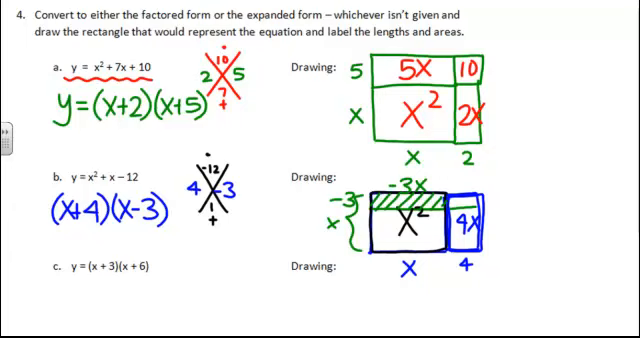
Draw part c's divided rectangle and label its side 6 and region 3X.
scroll("down", 3)
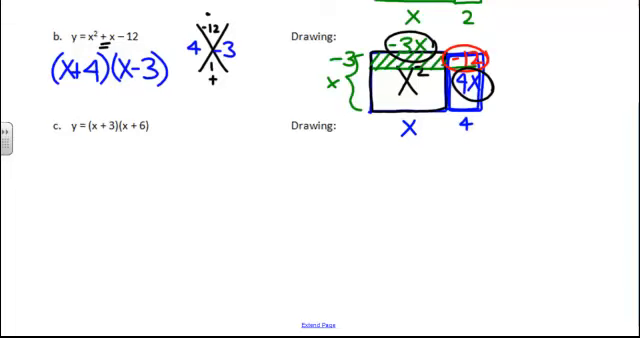
left_click_drag(338, 176, 436, 244)
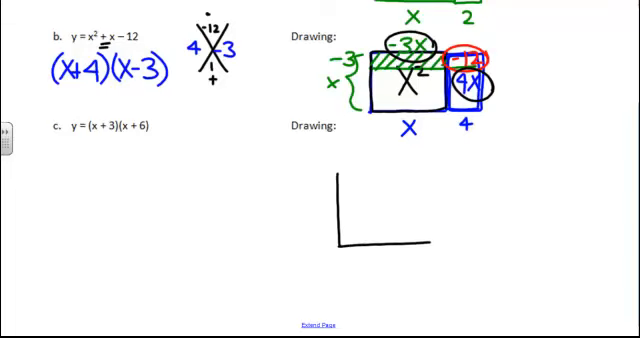
left_click_drag(344, 170, 420, 240)
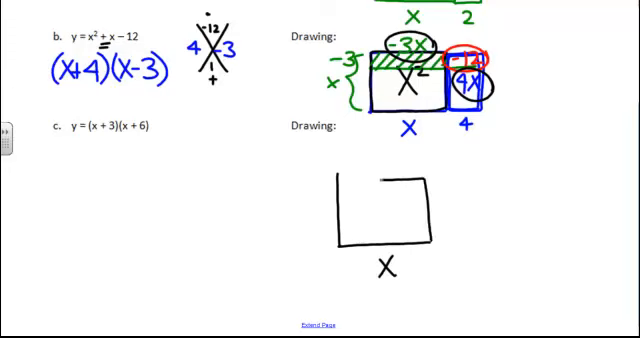
left_click_drag(430, 180, 444, 244)
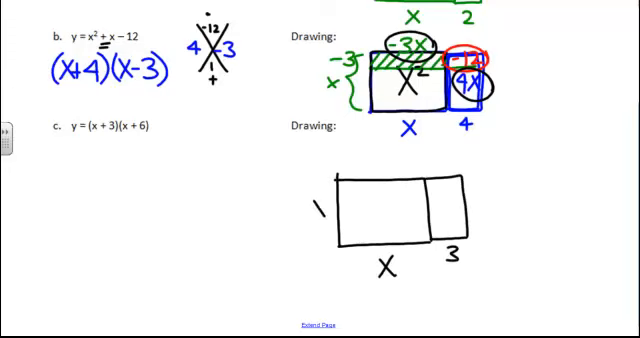
type("6")
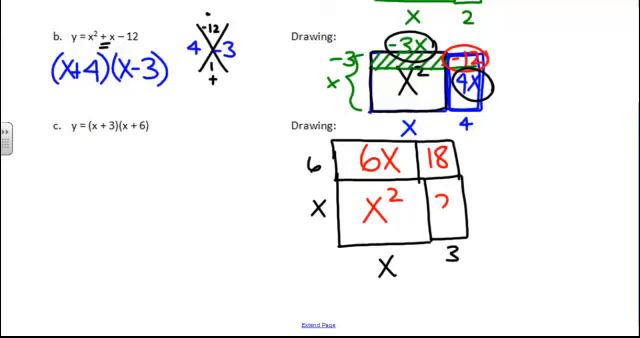
type("3X")
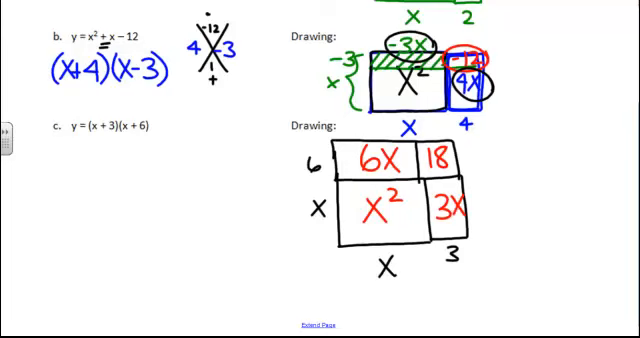
Write part c's expanded form x² + 9x + 18 beneath the rectangle.
type("X")
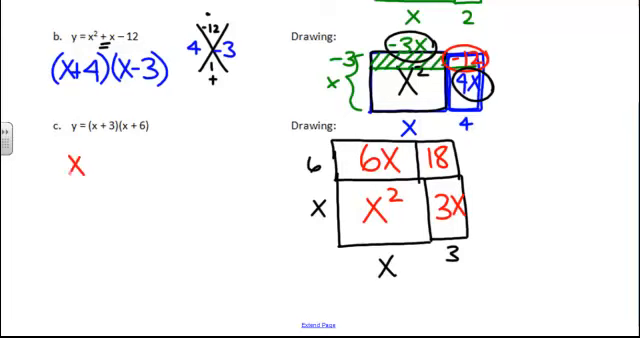
type("²+9")
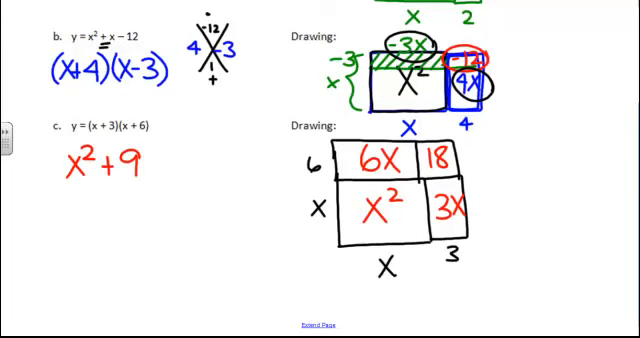
type("9X+15")
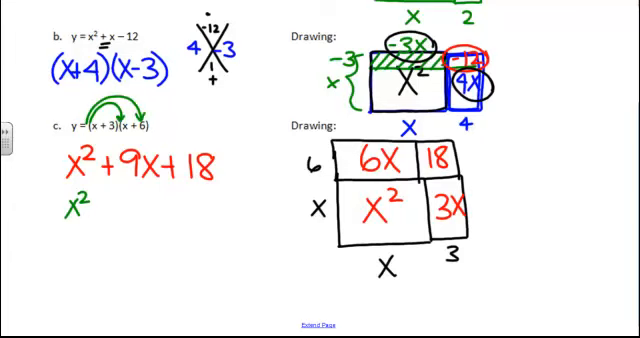
Write the working terms + 6x + 3x + 18, linking 6x to its region.
type("+ 6x")
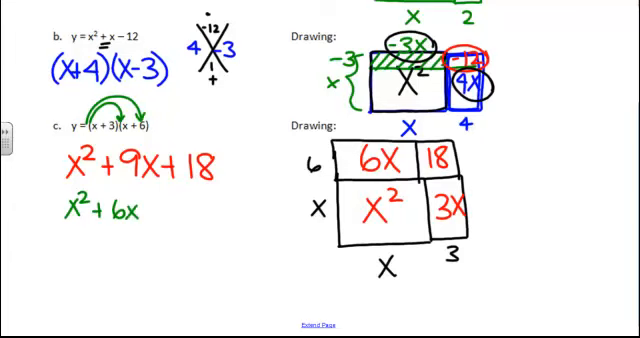
left_click_drag(344, 176, 416, 172)
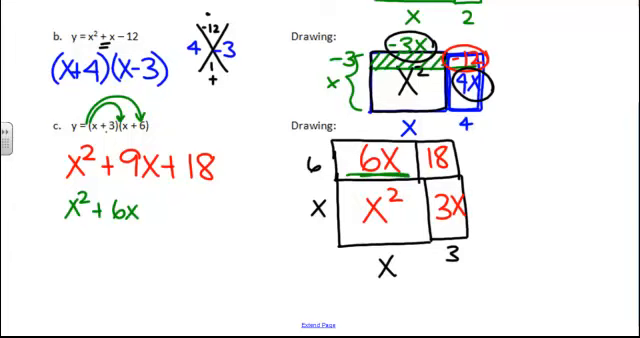
type("+3")
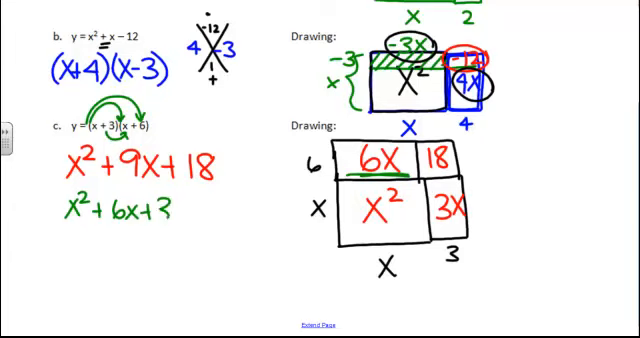
type("x")
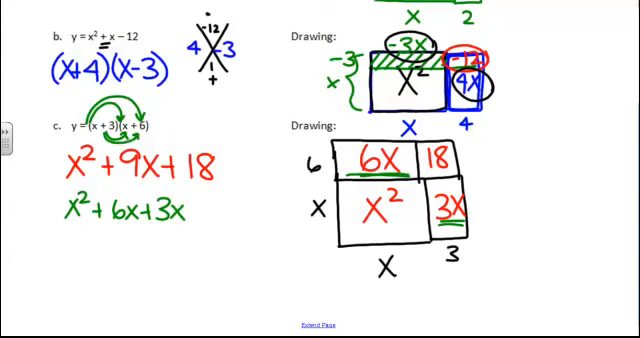
type("+18")
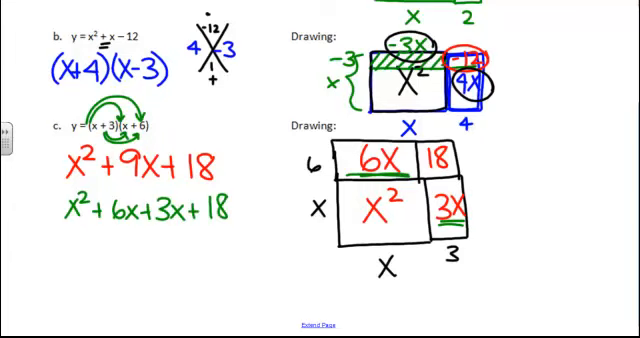